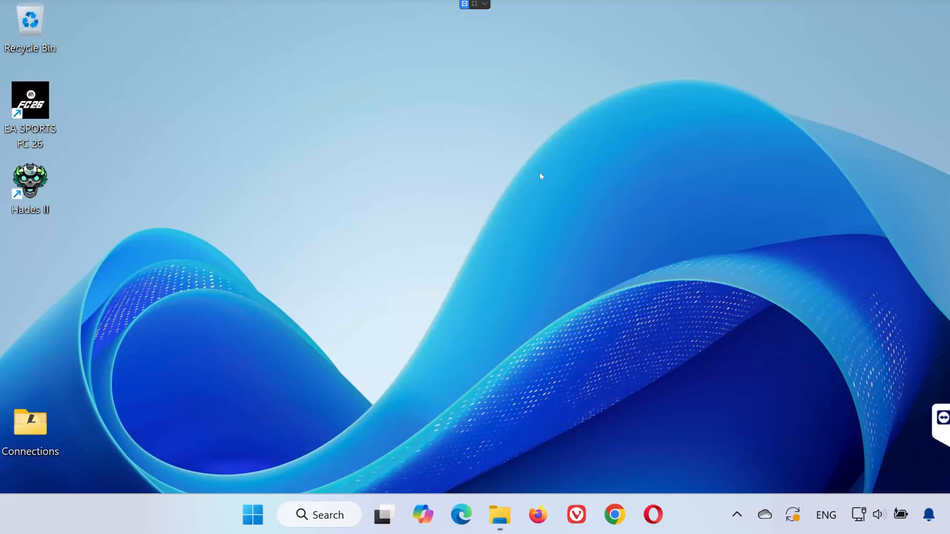
- Open File Explorer and go into the user's profile folder under C:\Users
{"action": "left_click", "coordinate": [499, 514]}
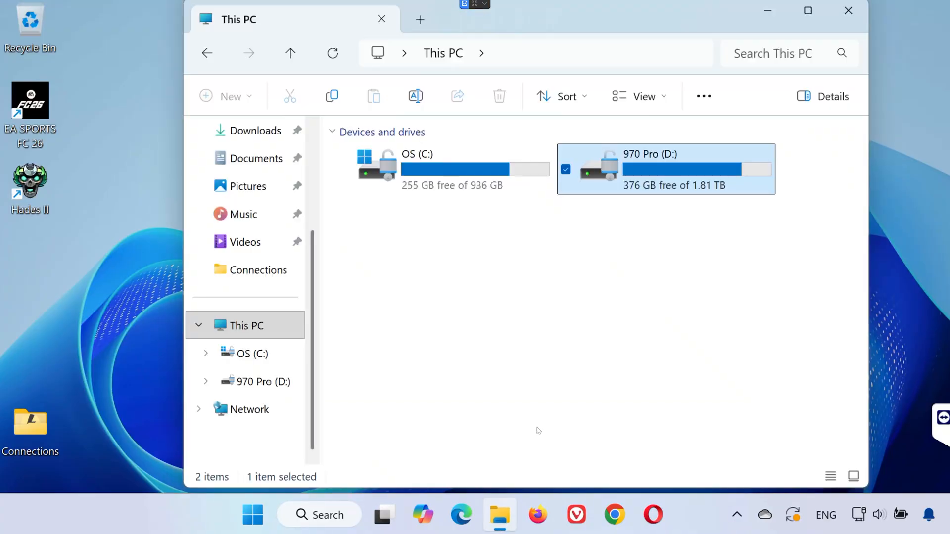
{"action": "mouse_move", "coordinate": [441, 168]}
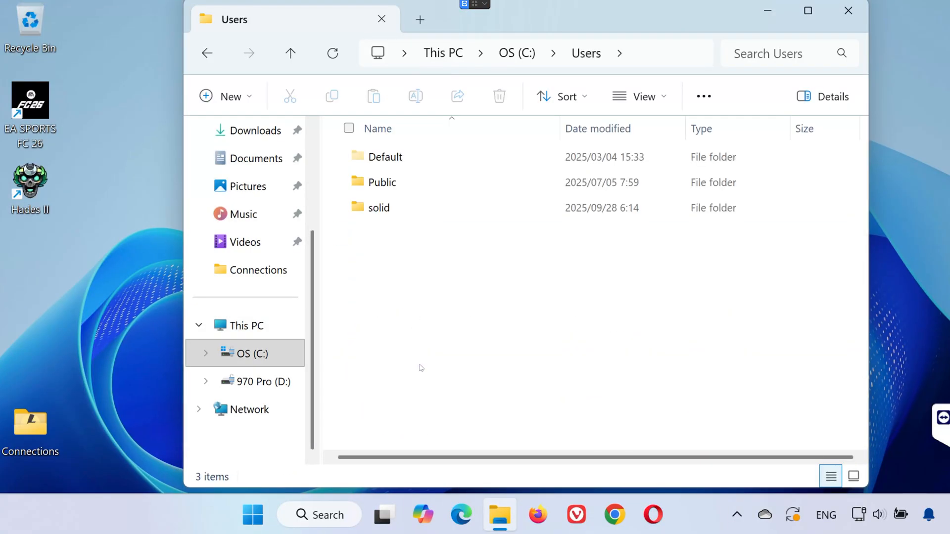
{"action": "double_click", "coordinate": [380, 207]}
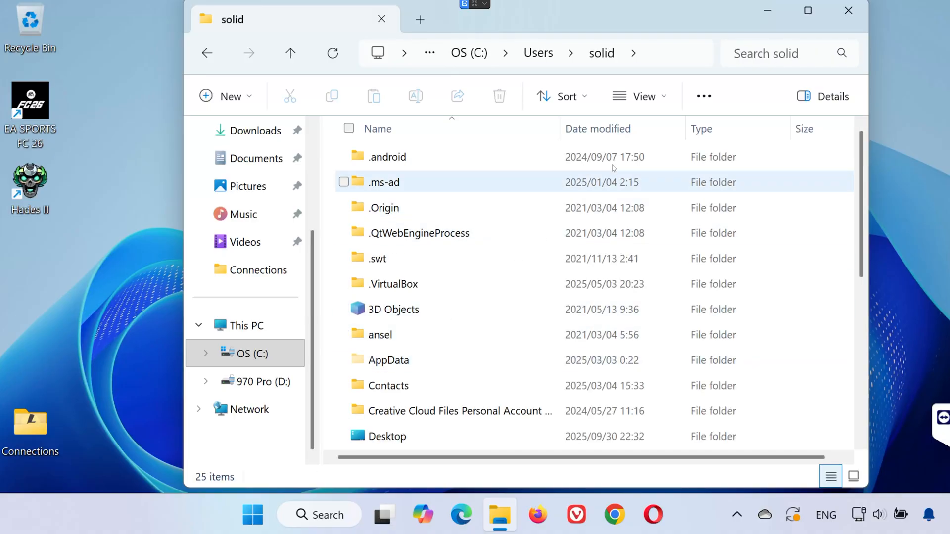
- Confirm hidden items are shown and open AppData > Roaming > SEGA
{"action": "left_click", "coordinate": [640, 97]}
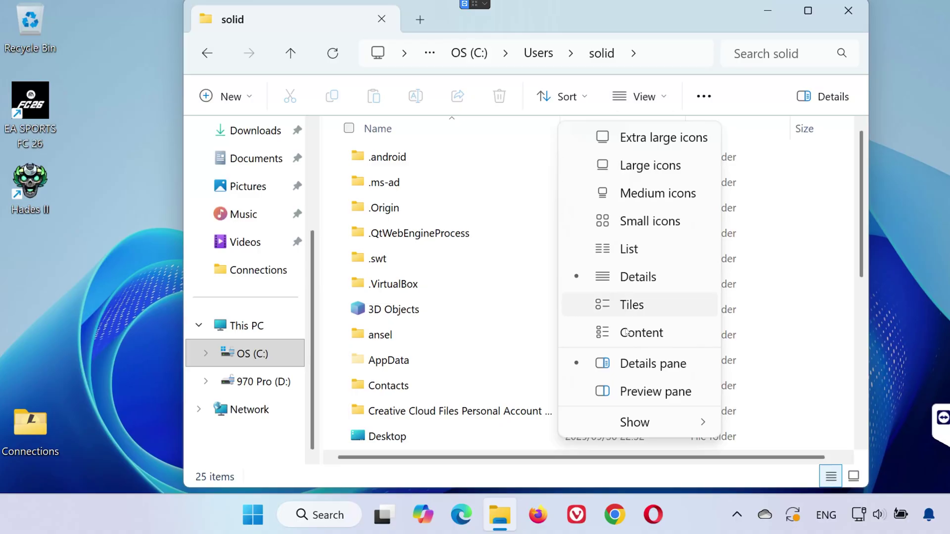
{"action": "left_click", "coordinate": [634, 422]}
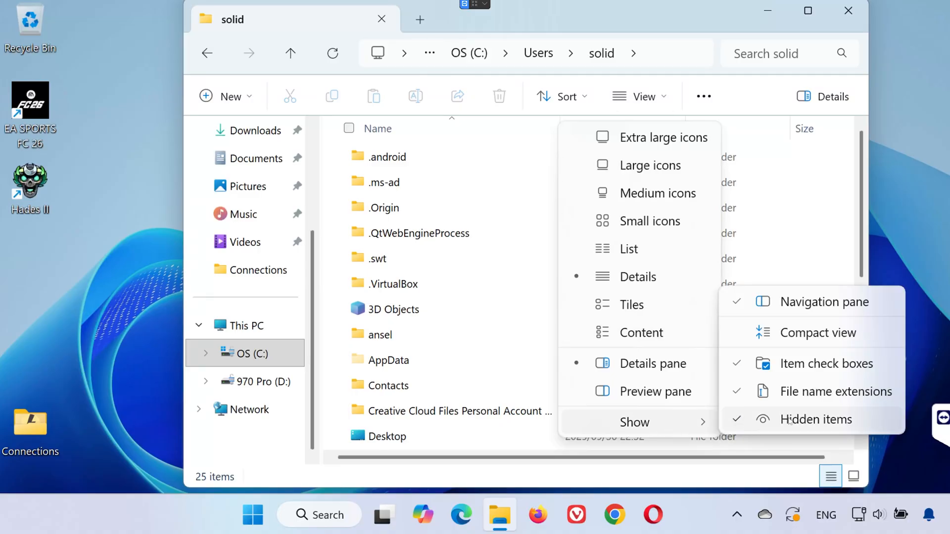
{"action": "double_click", "coordinate": [388, 359]}
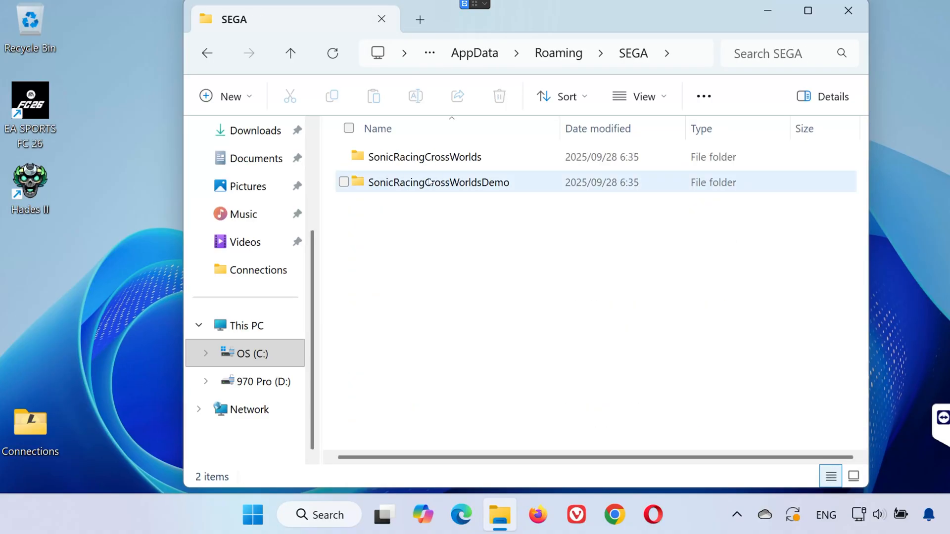
- Browse SonicRacingCrossWorlds > steam > account folder, finding only steam_autocloud.vdf, then go back
{"action": "left_click", "coordinate": [424, 157]}
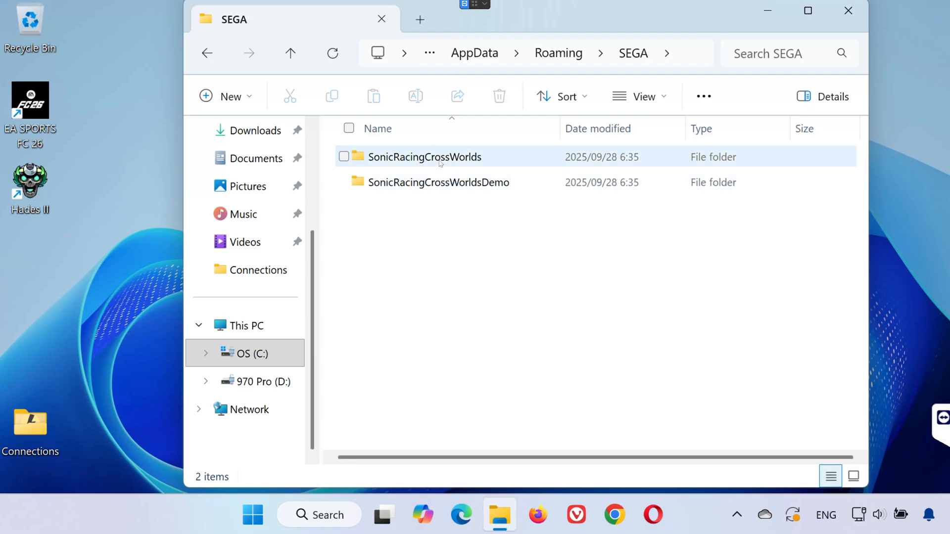
{"action": "double_click", "coordinate": [424, 157]}
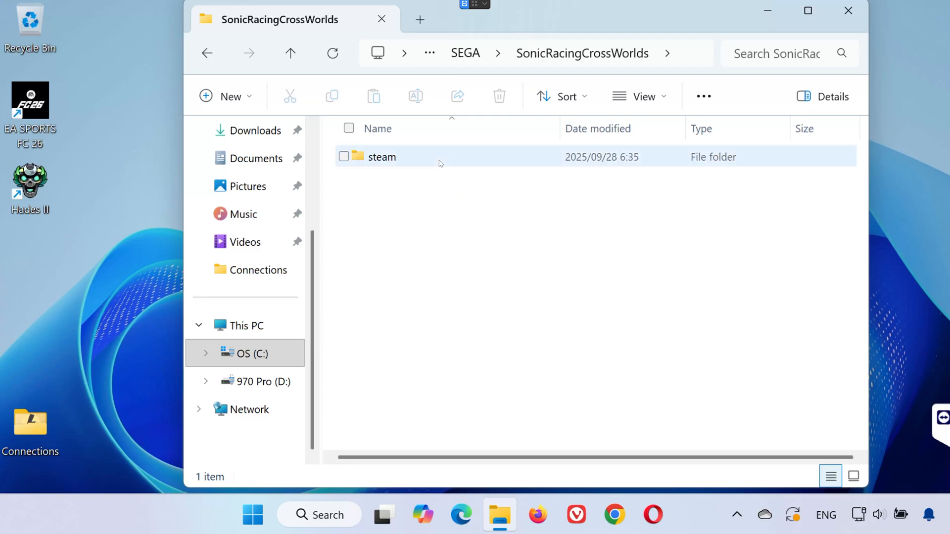
{"action": "double_click", "coordinate": [380, 157]}
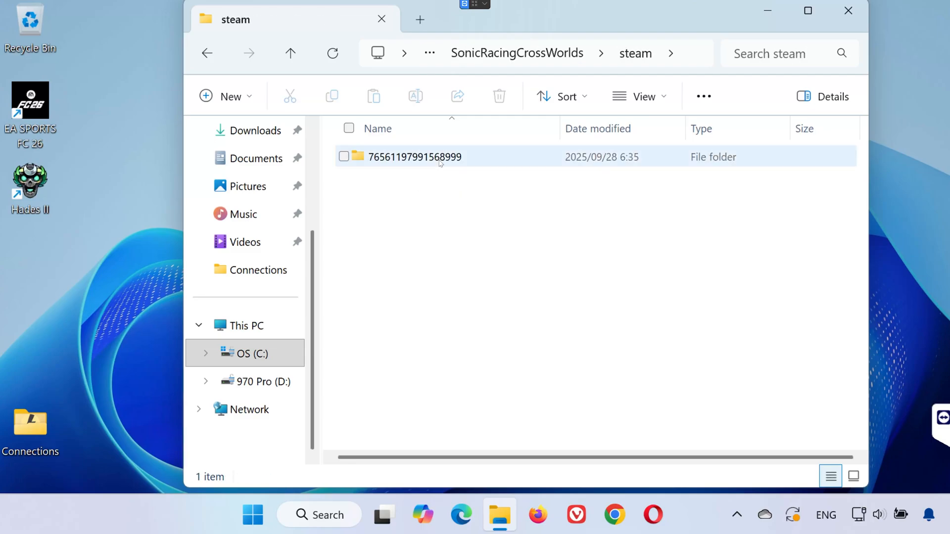
{"action": "double_click", "coordinate": [415, 157]}
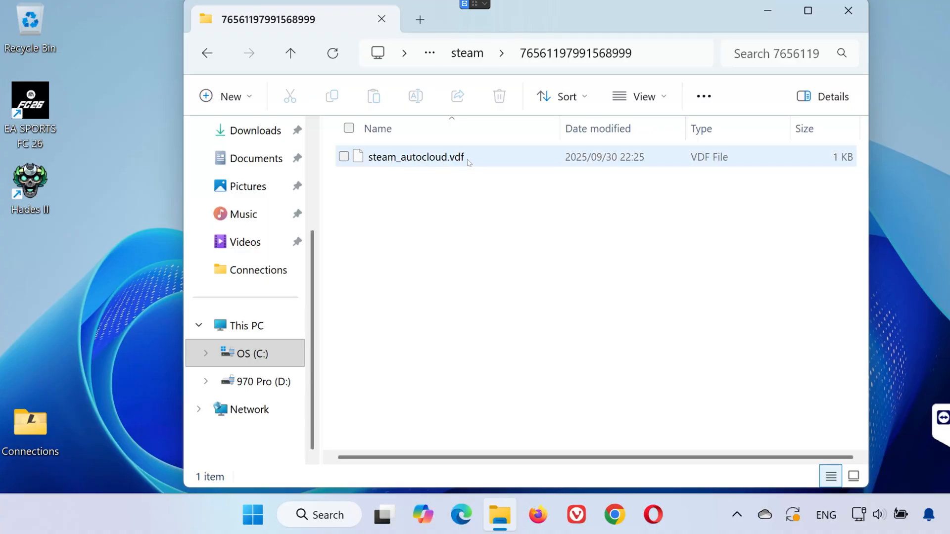
{"action": "mouse_move", "coordinate": [412, 160]}
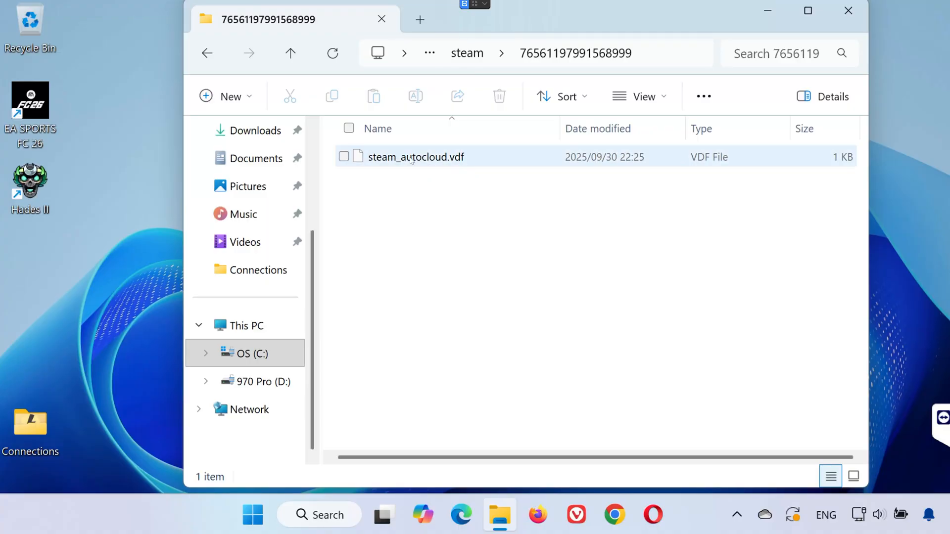
{"action": "left_click", "coordinate": [207, 54]}
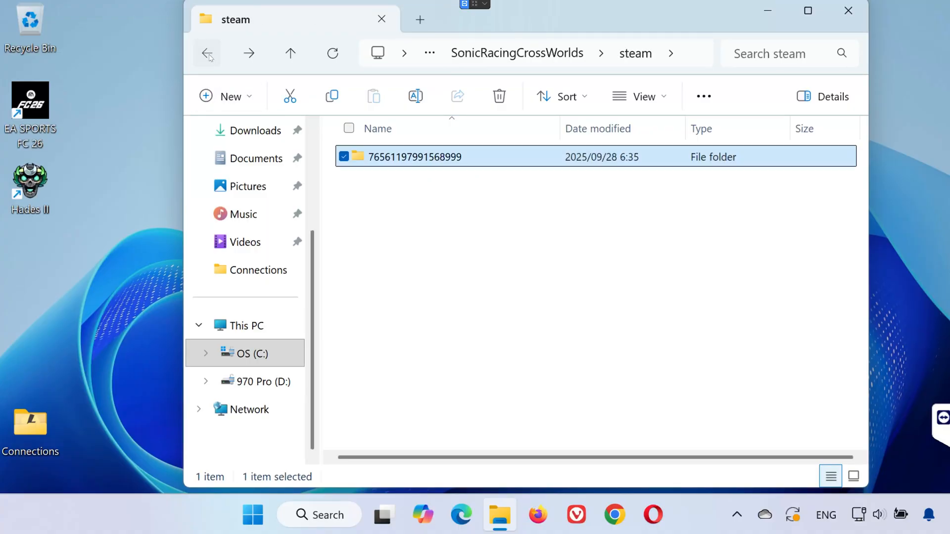
- Open SonicRacingCrossWorldsDemo > steam > account folder showing the four .sav save files
{"action": "left_click", "coordinate": [207, 53]}
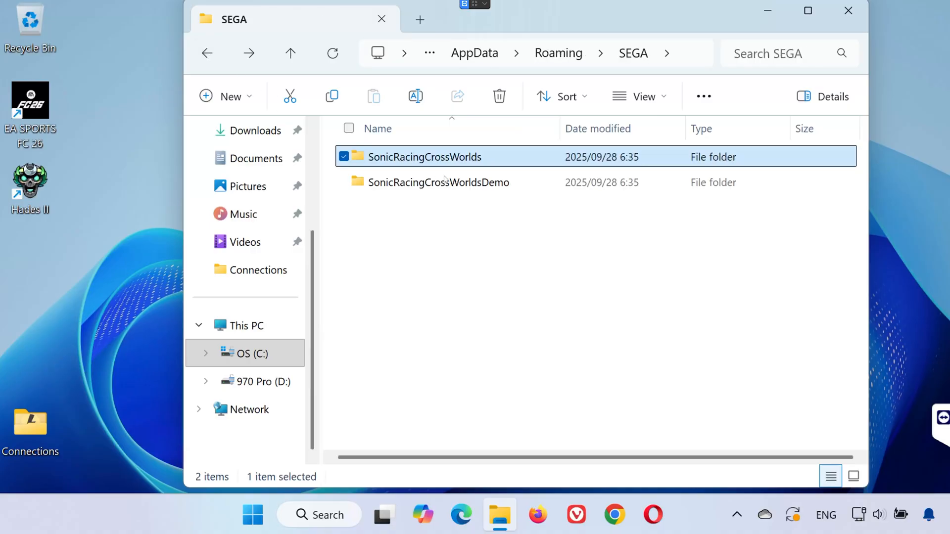
{"action": "mouse_move", "coordinate": [437, 183]}
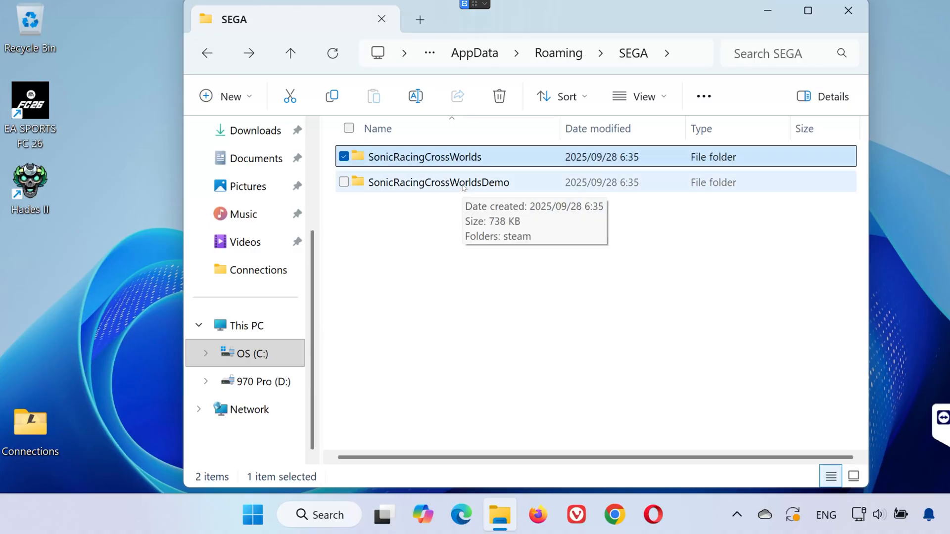
{"action": "double_click", "coordinate": [437, 183]}
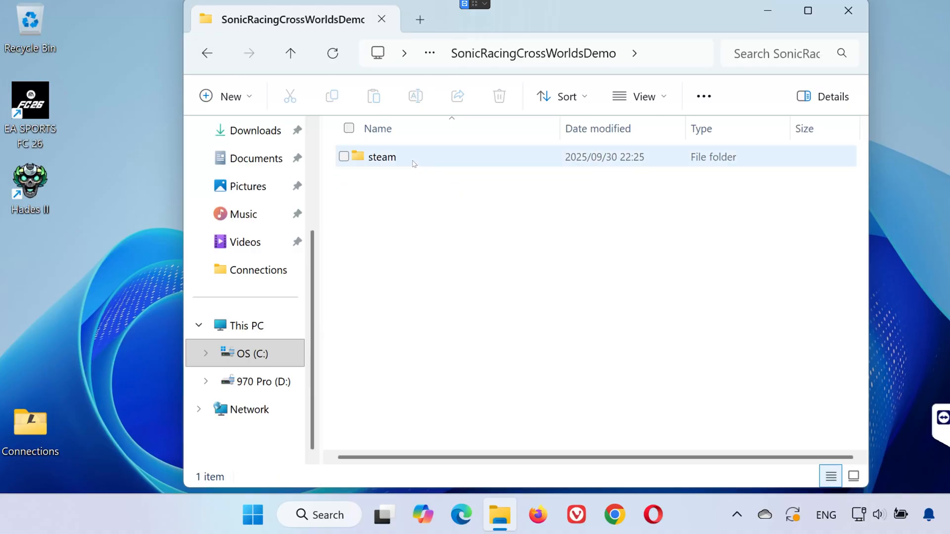
{"action": "double_click", "coordinate": [382, 157]}
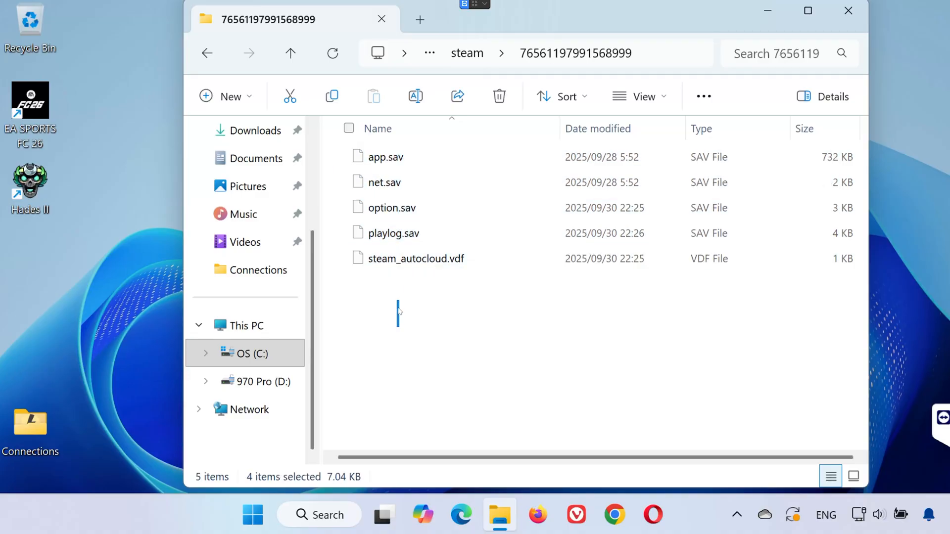
{"action": "left_click", "coordinate": [491, 326]}
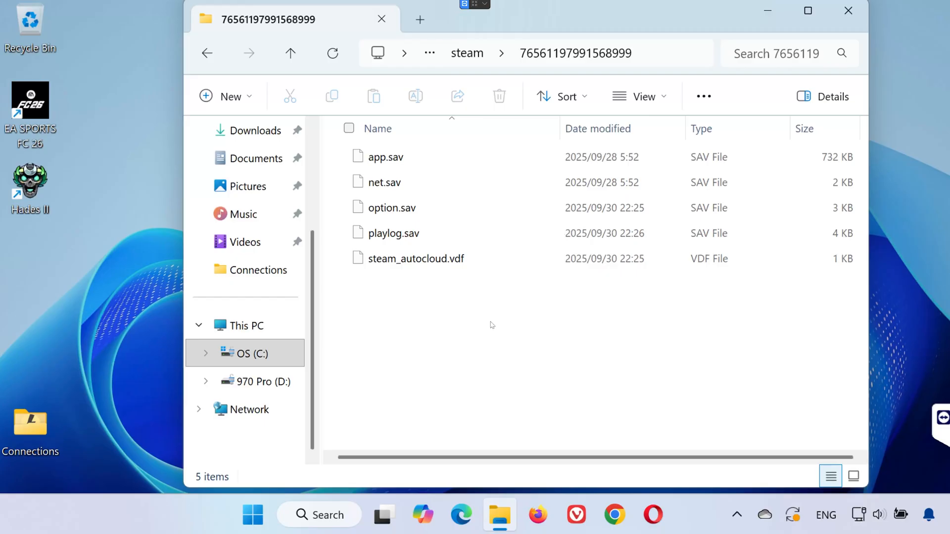
- Navigate to C:\Users\user\AppData\Local\UNION\Saved\Config\Windows
{"action": "left_click", "coordinate": [254, 353]}
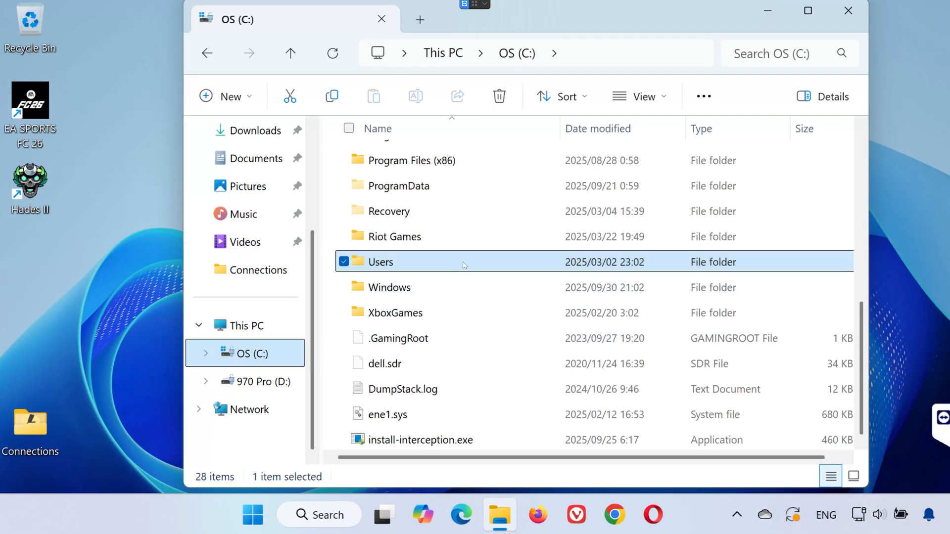
{"action": "double_click", "coordinate": [380, 262]}
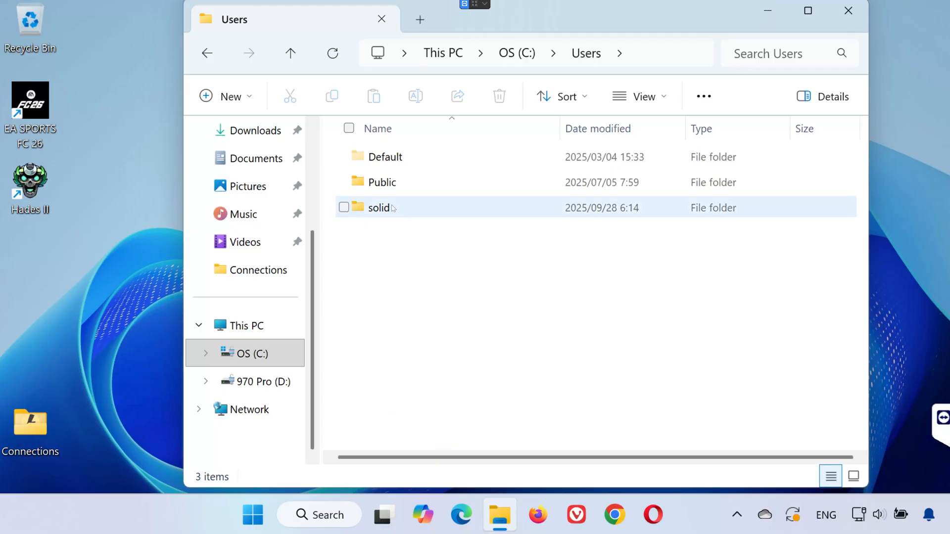
{"action": "double_click", "coordinate": [378, 208]}
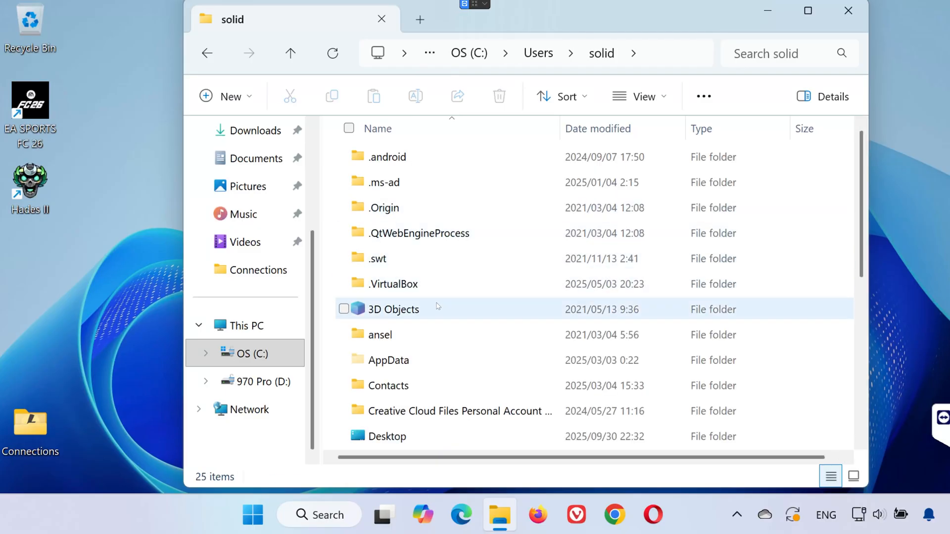
{"action": "double_click", "coordinate": [388, 360]}
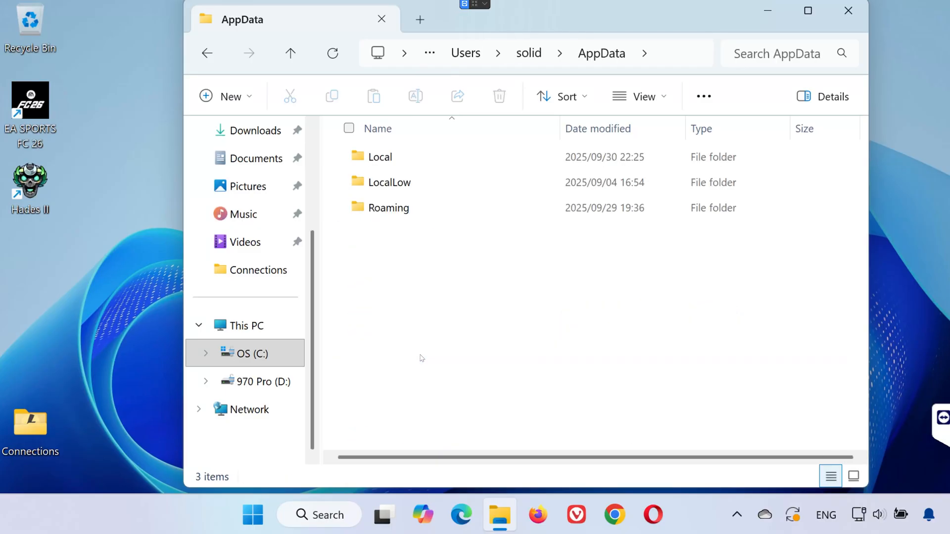
{"action": "double_click", "coordinate": [380, 157]}
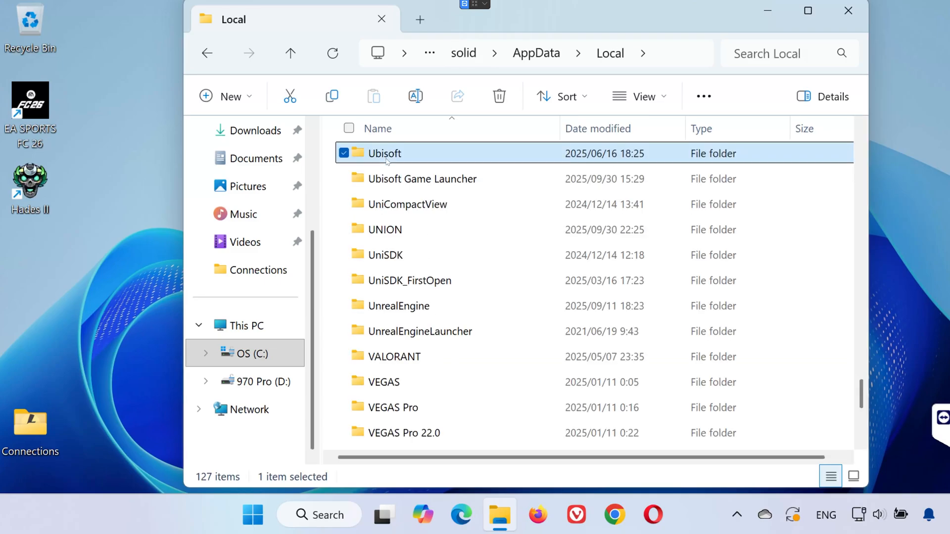
{"action": "double_click", "coordinate": [385, 229]}
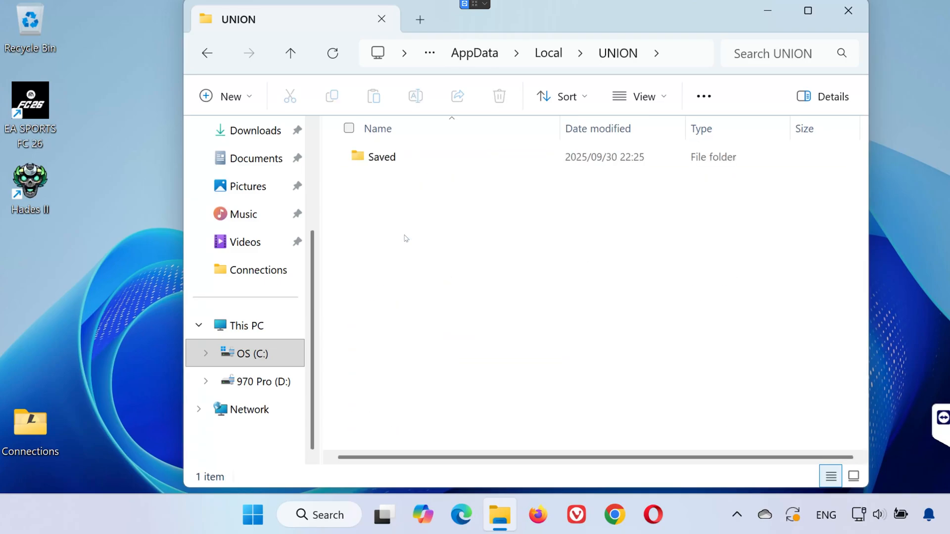
{"action": "double_click", "coordinate": [382, 156]}
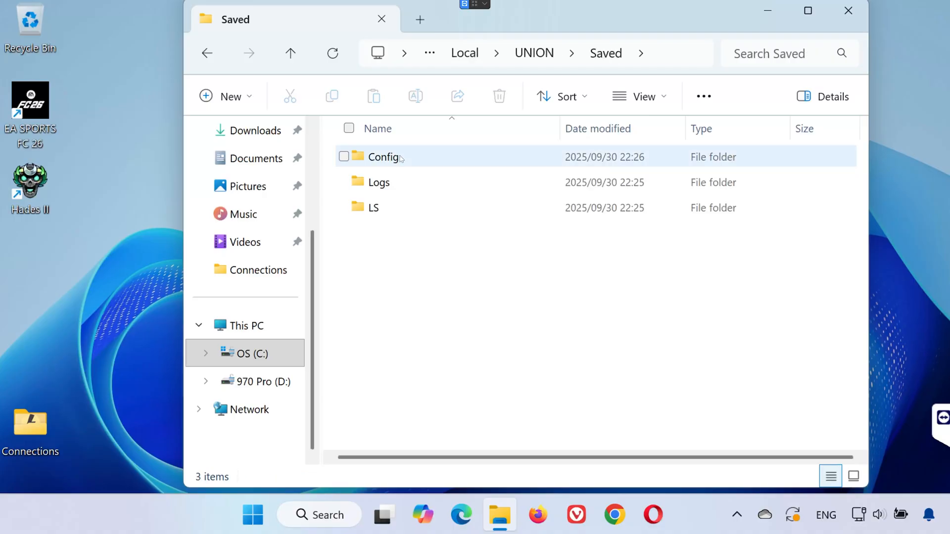
{"action": "double_click", "coordinate": [384, 157]}
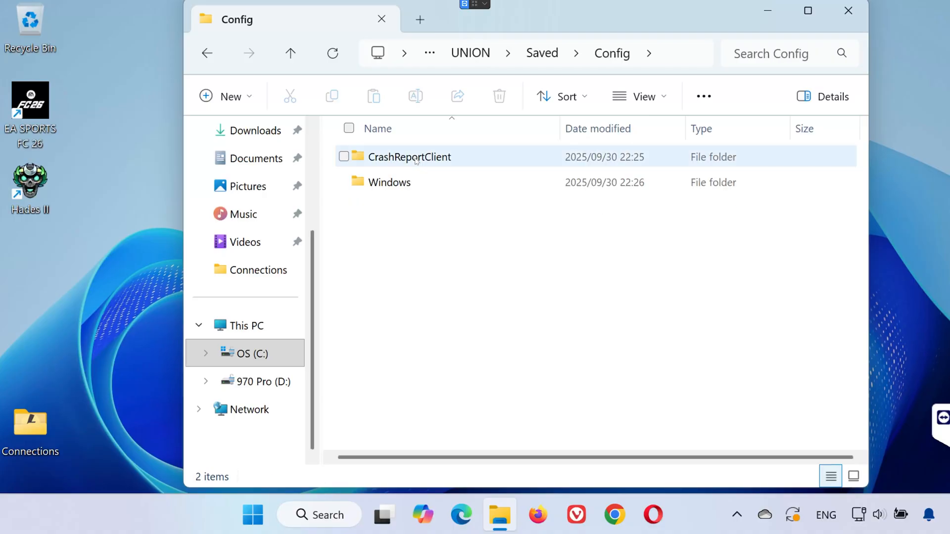
{"action": "double_click", "coordinate": [388, 183]}
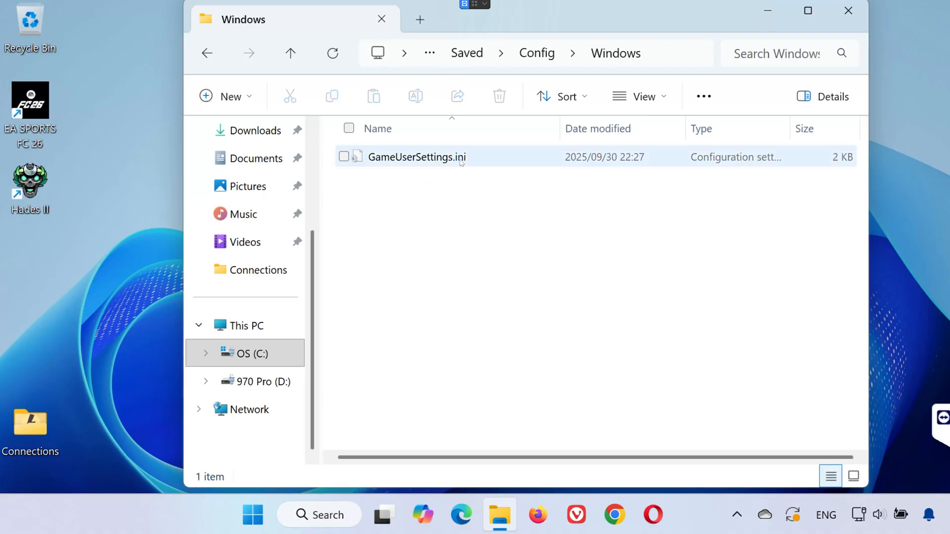
- Review GameUserSettings.ini in Notepad, then close Notepad
{"action": "double_click", "coordinate": [416, 157]}
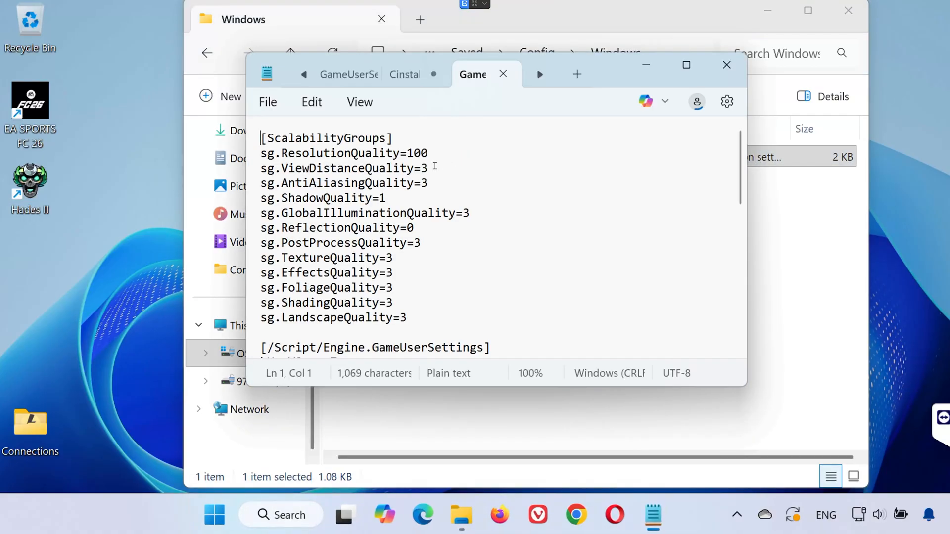
{"action": "scroll", "scroll_direction": "down", "scroll_amount": 3}
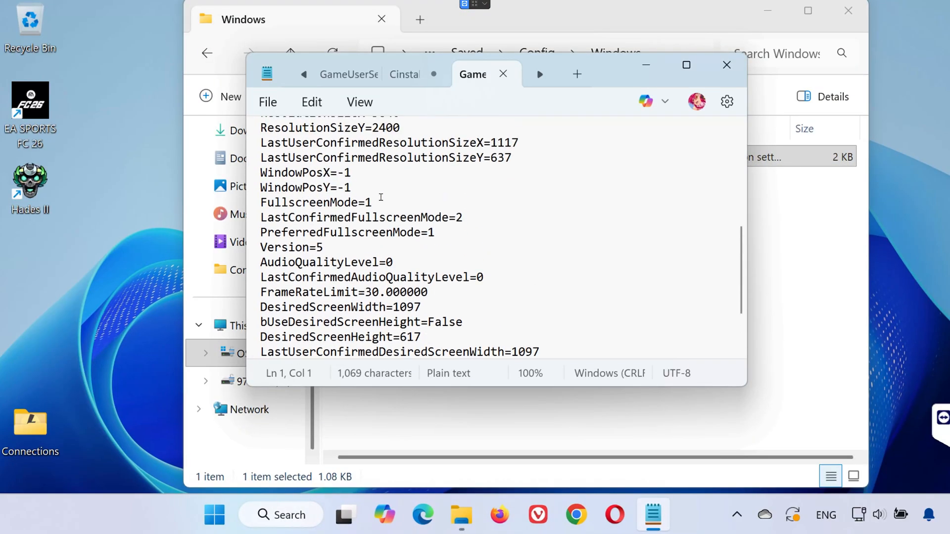
{"action": "scroll", "scroll_direction": "up", "scroll_amount": 3}
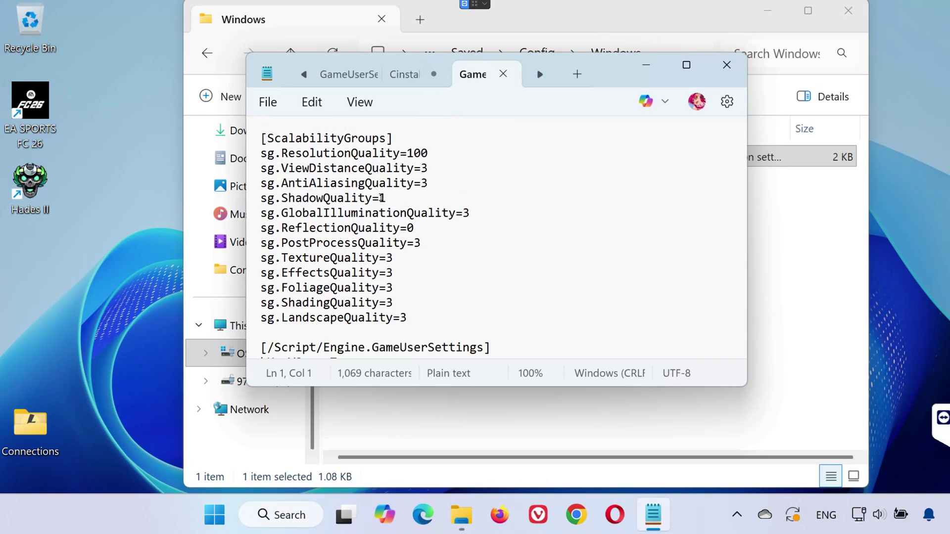
{"action": "left_click", "coordinate": [725, 65]}
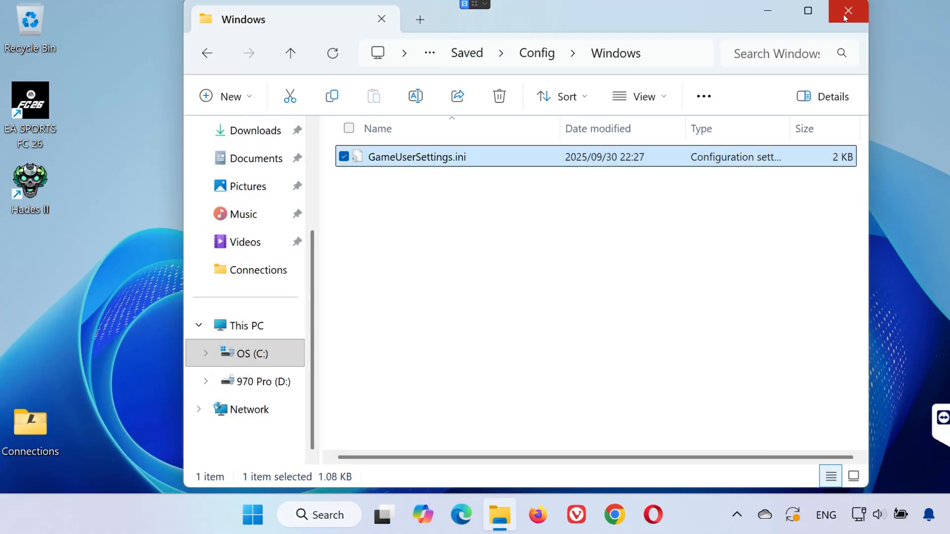